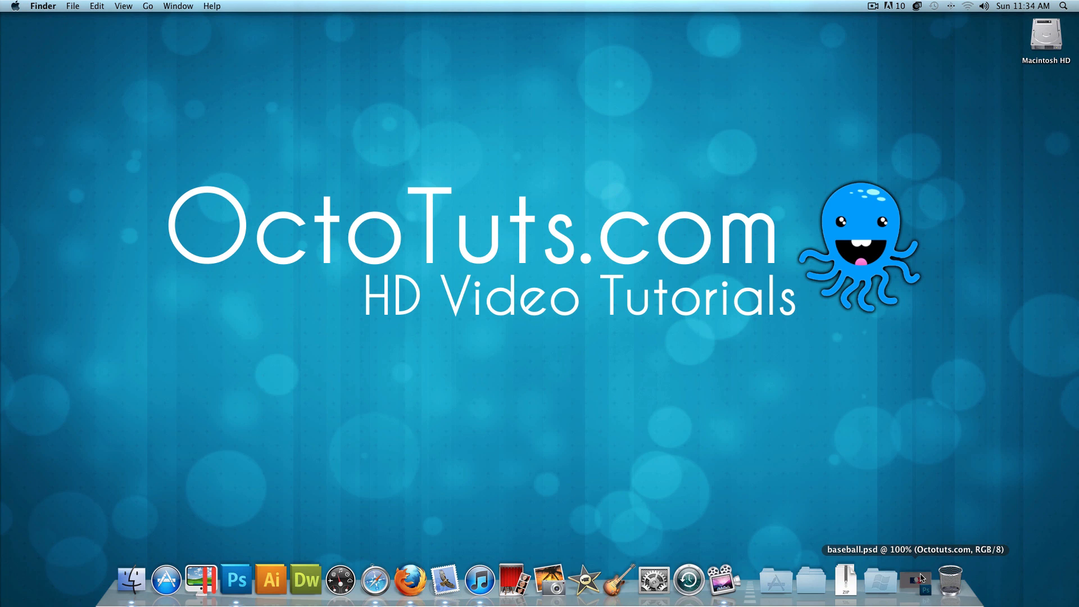
- Bring up the finished octologo reference and the blue octopus artwork documents for comparison
left_click(239, 580)
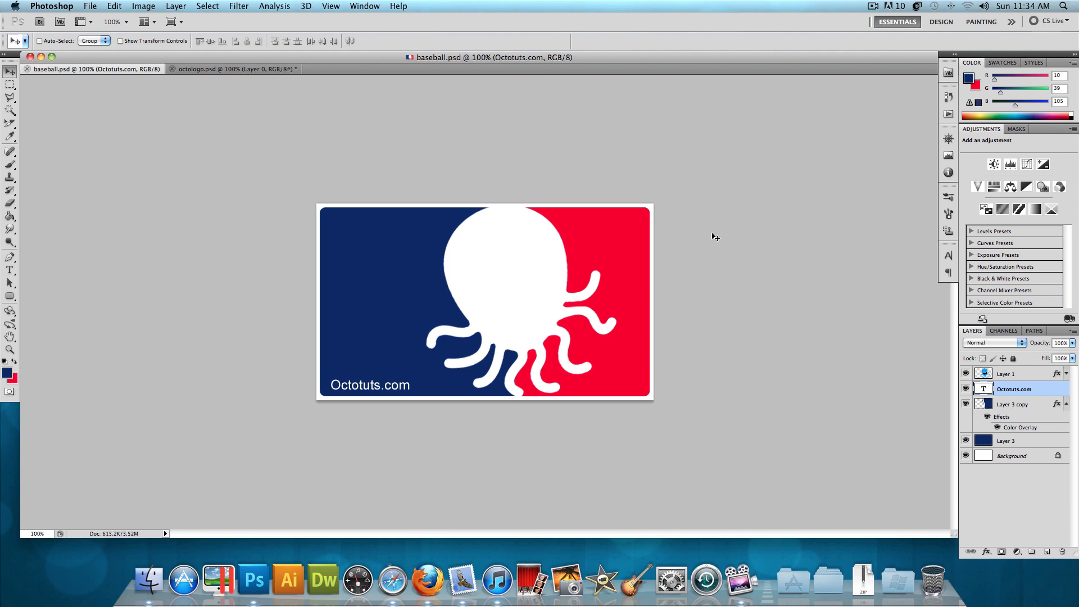
mouse_move(376, 392)
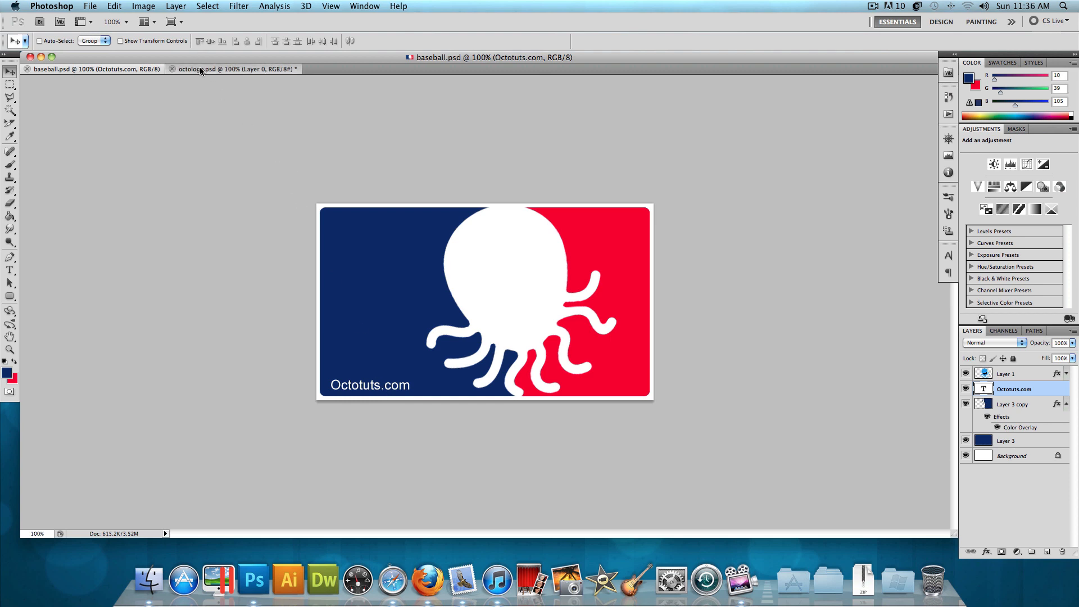
left_click(229, 70)
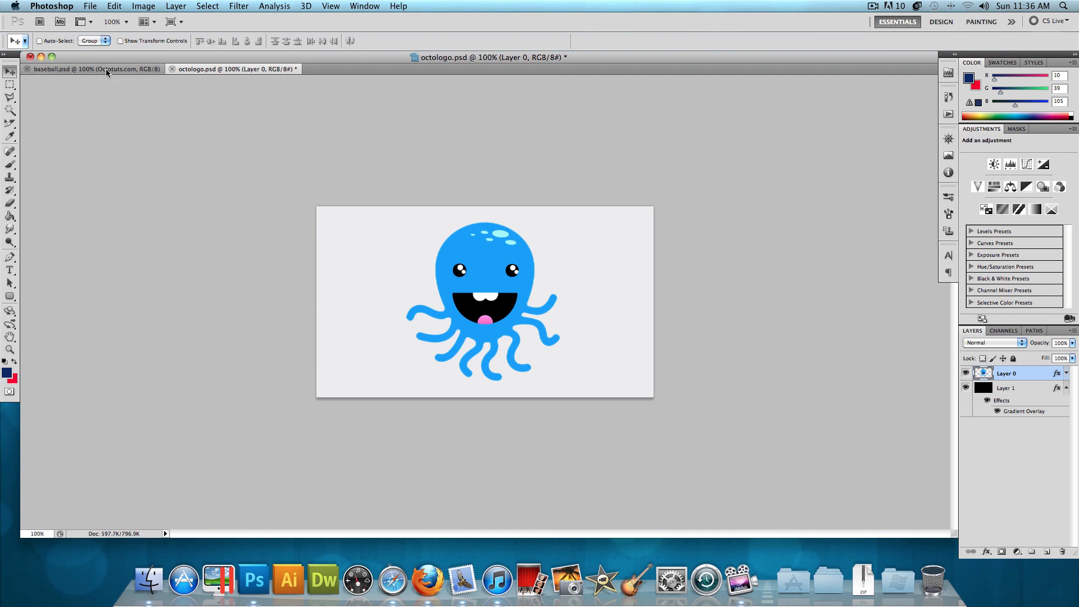
left_click(73, 56)
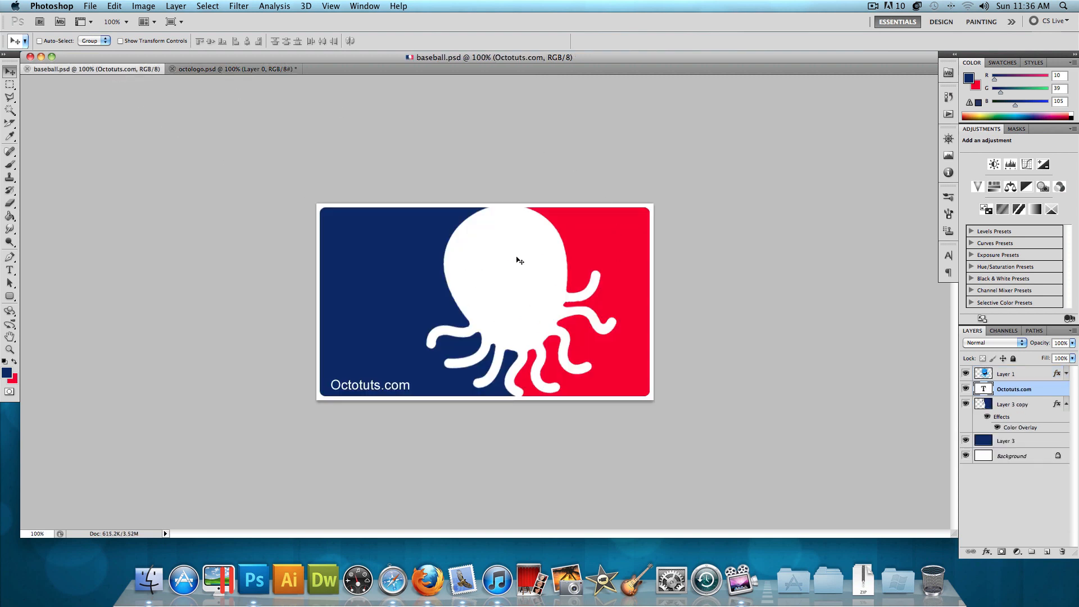
mouse_move(196, 79)
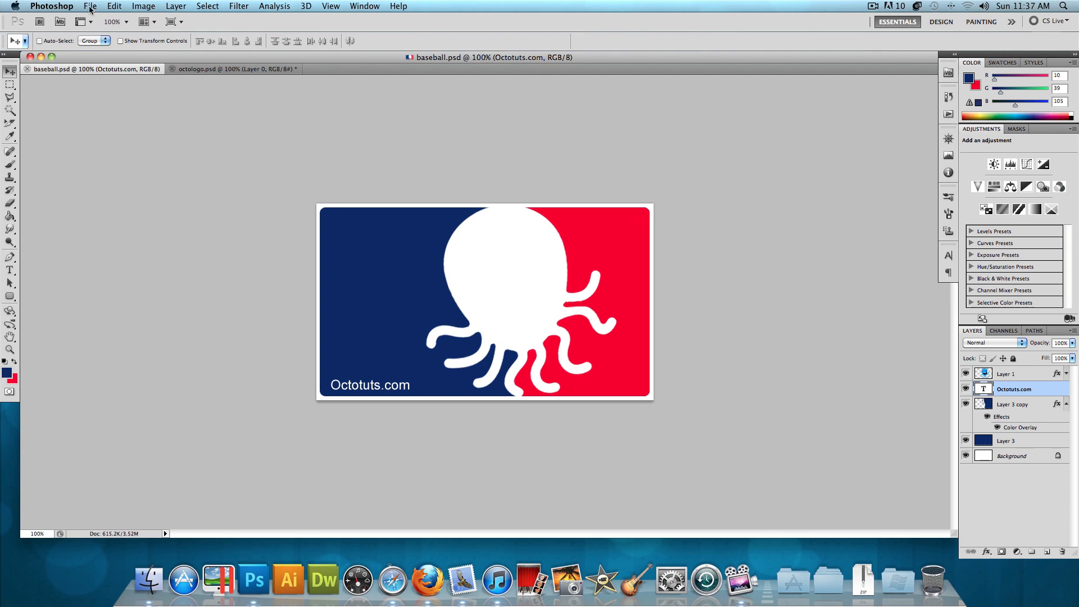
- Create a blank 600×350 px document with foreground #0a2769 navy and background #fa002d red
left_click(90, 6)
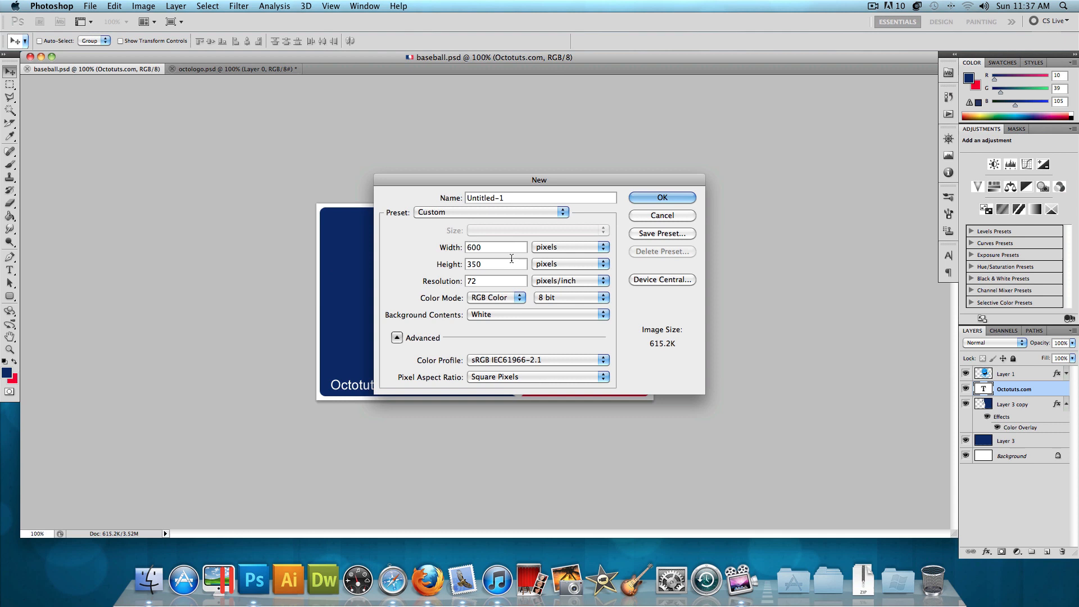
left_click(661, 215)
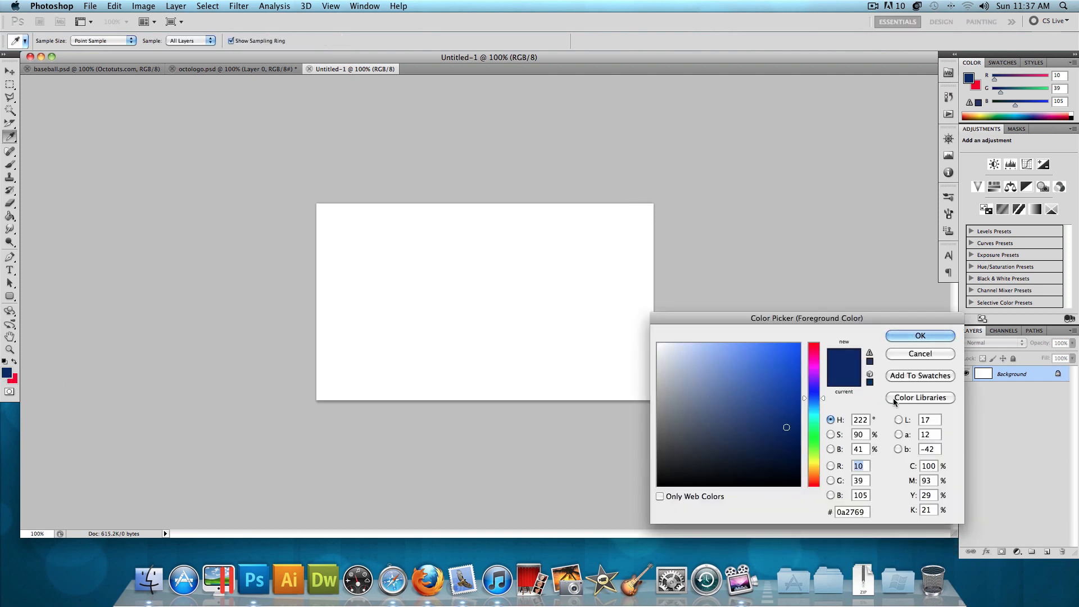
left_click(920, 335)
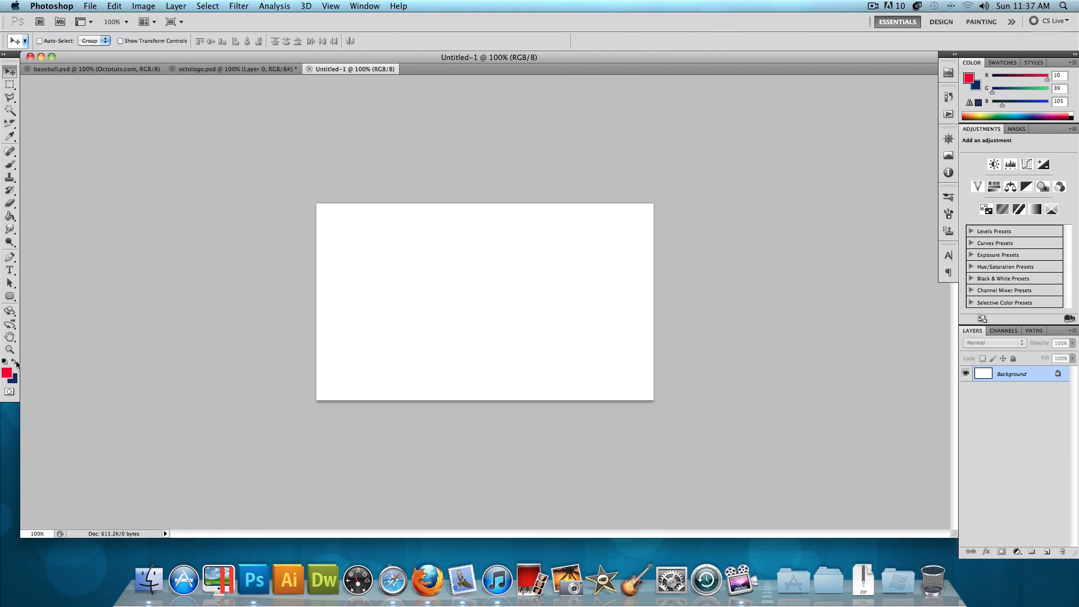
left_click(6, 372)
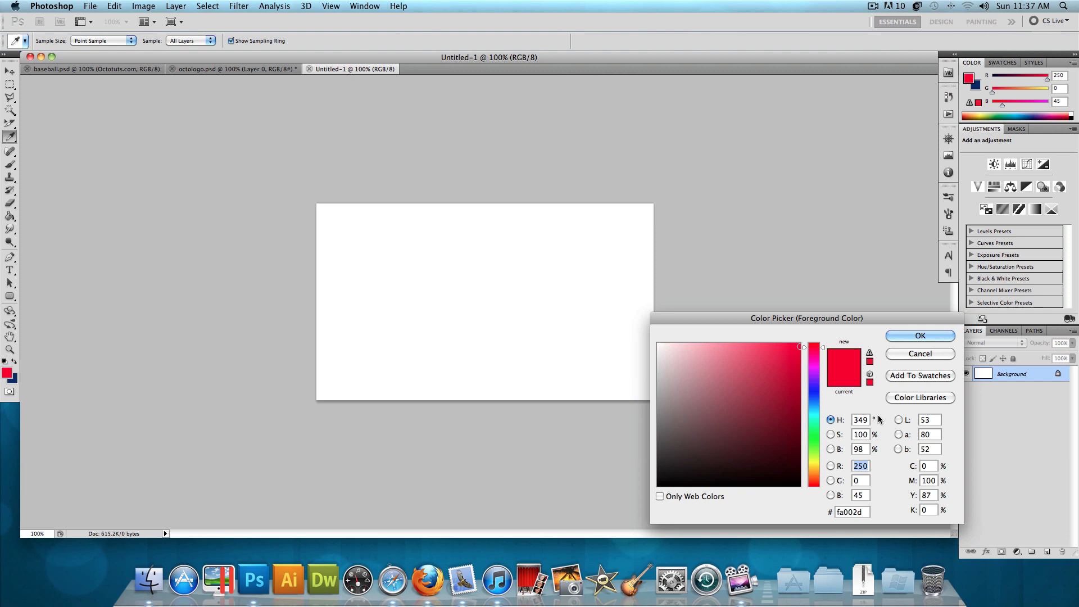
left_click(920, 335)
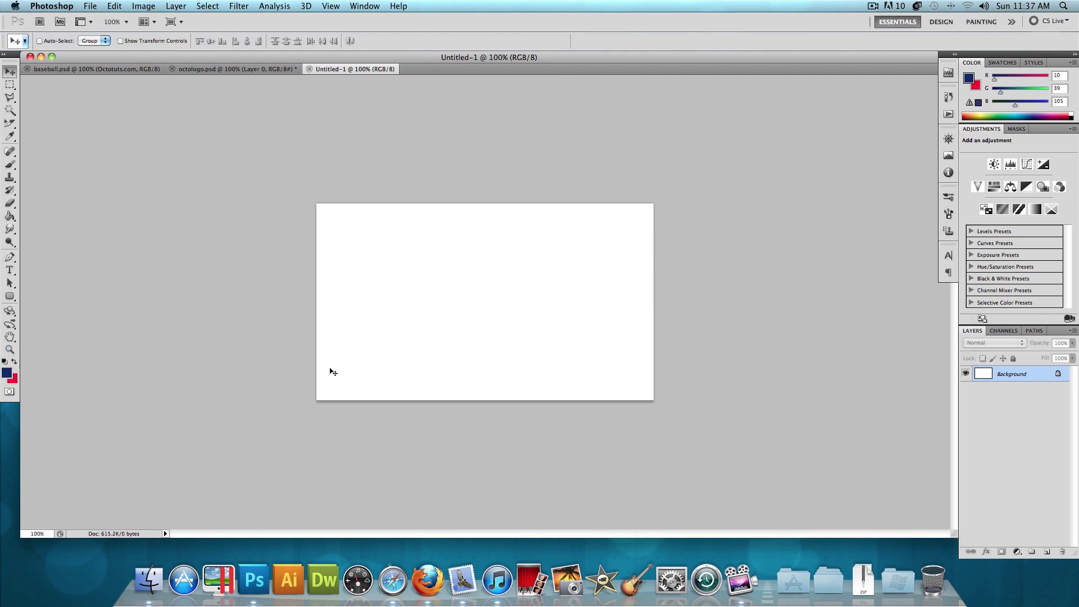
mouse_move(392, 371)
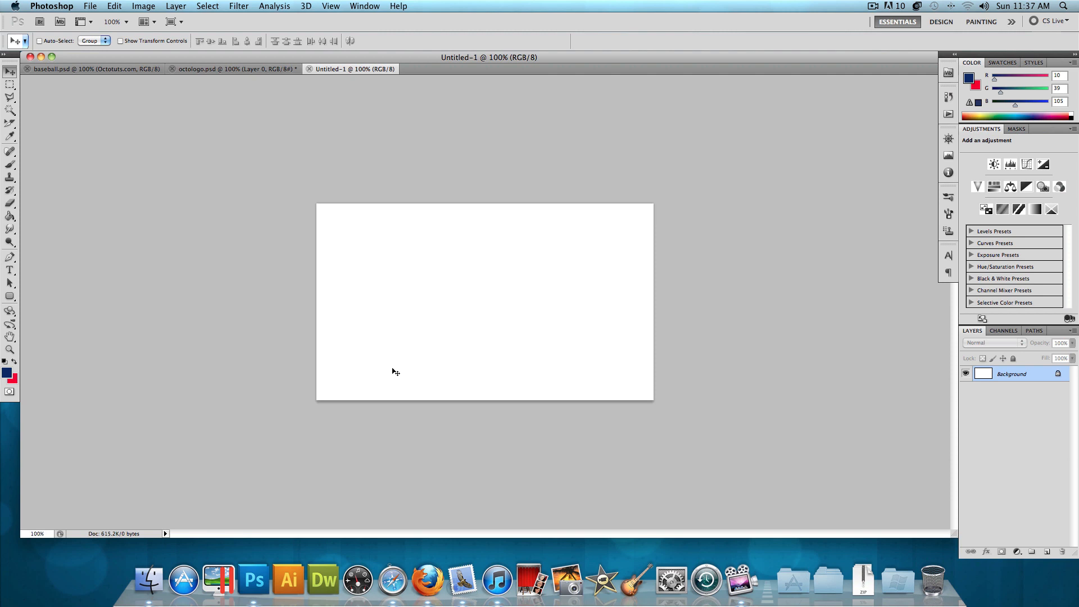
- Add Layer 1 and draw a navy rounded rectangle covering nearly the whole canvas
key("cmd+shift+n")
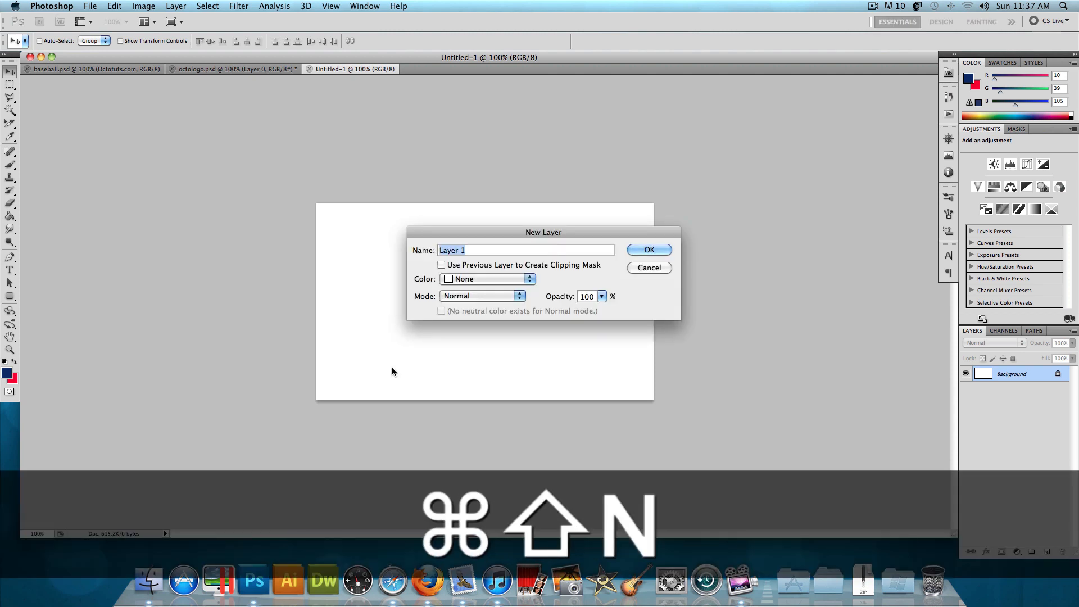
left_click(649, 249)
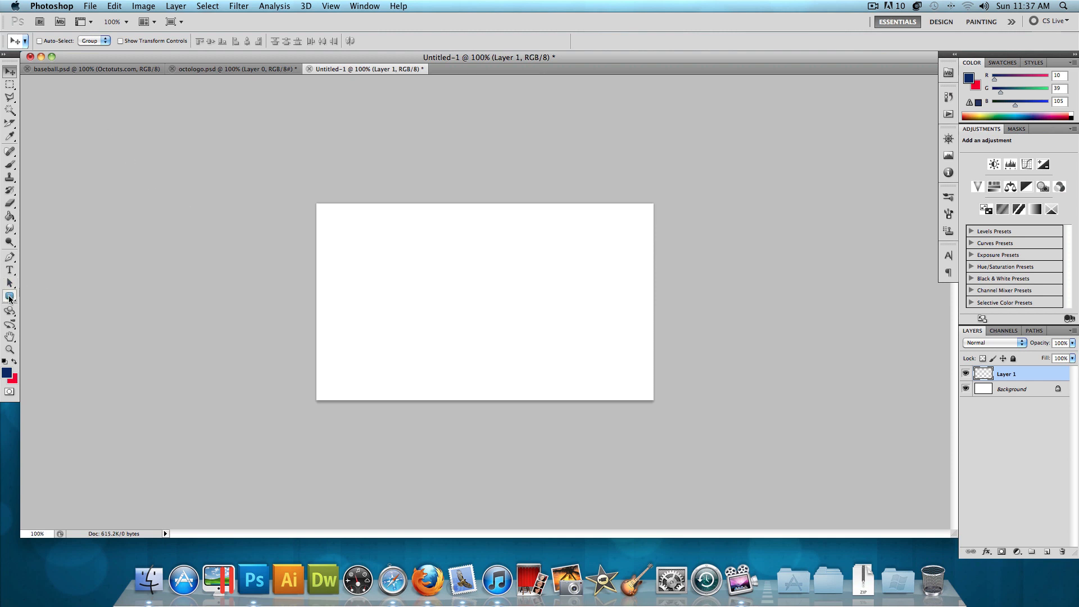
left_click(9, 296)
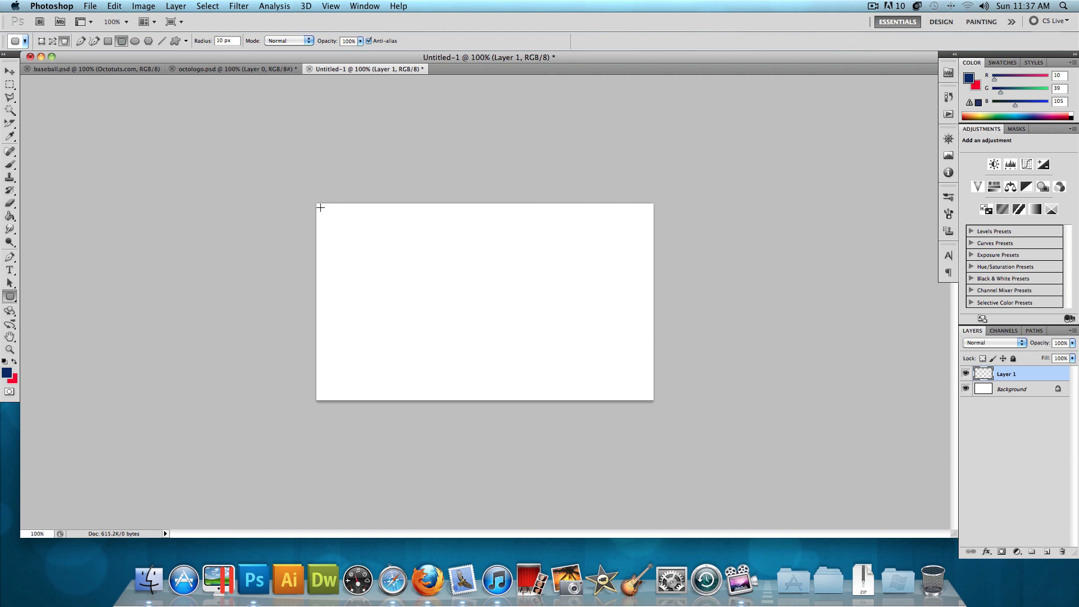
left_click_drag(319, 207, 647, 393)
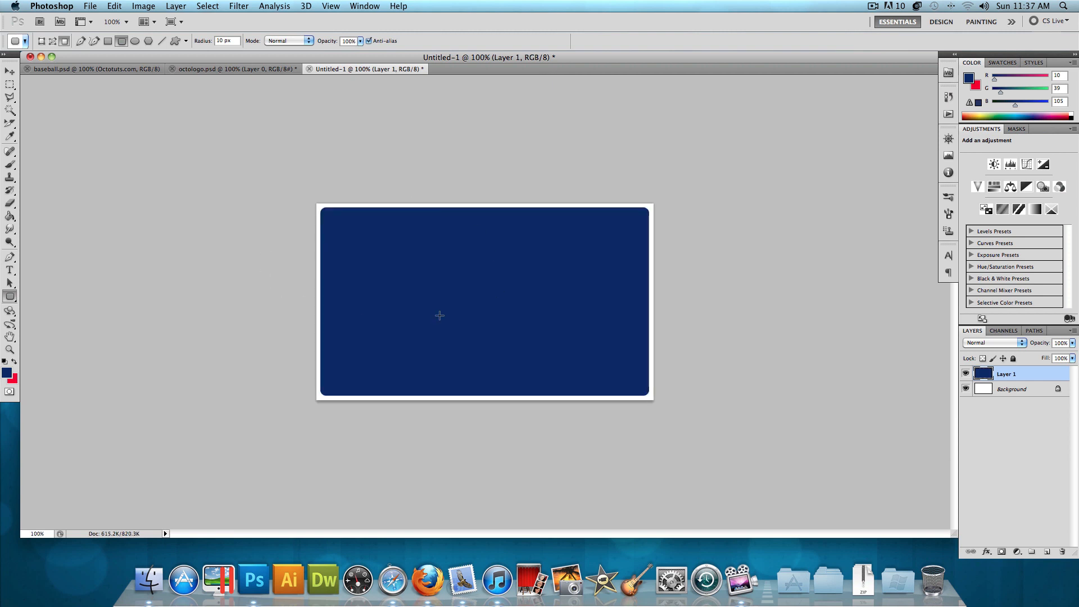
left_click(67, 70)
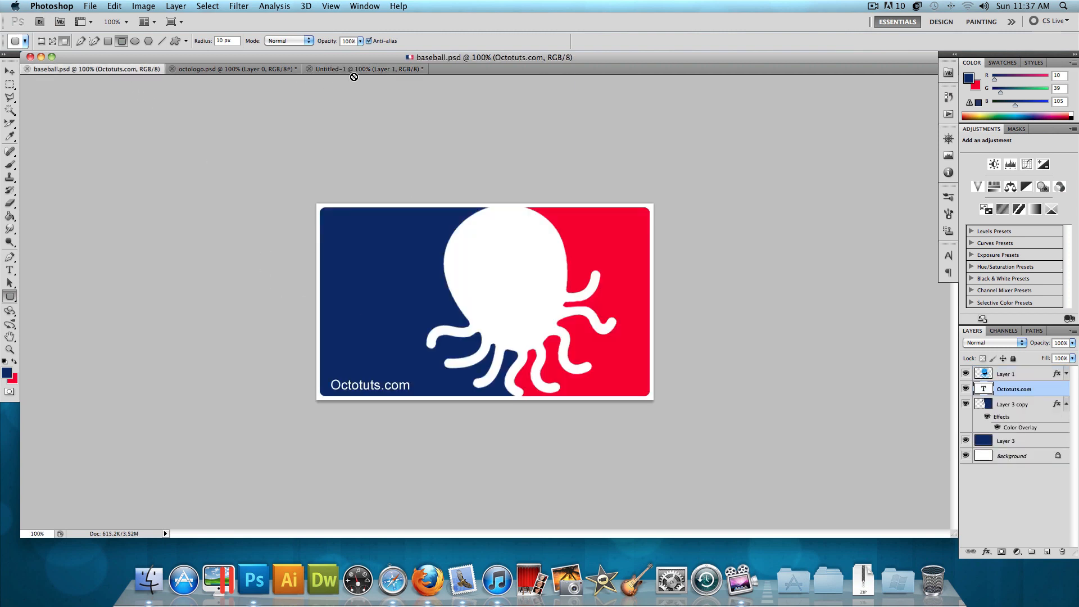
mouse_move(380, 109)
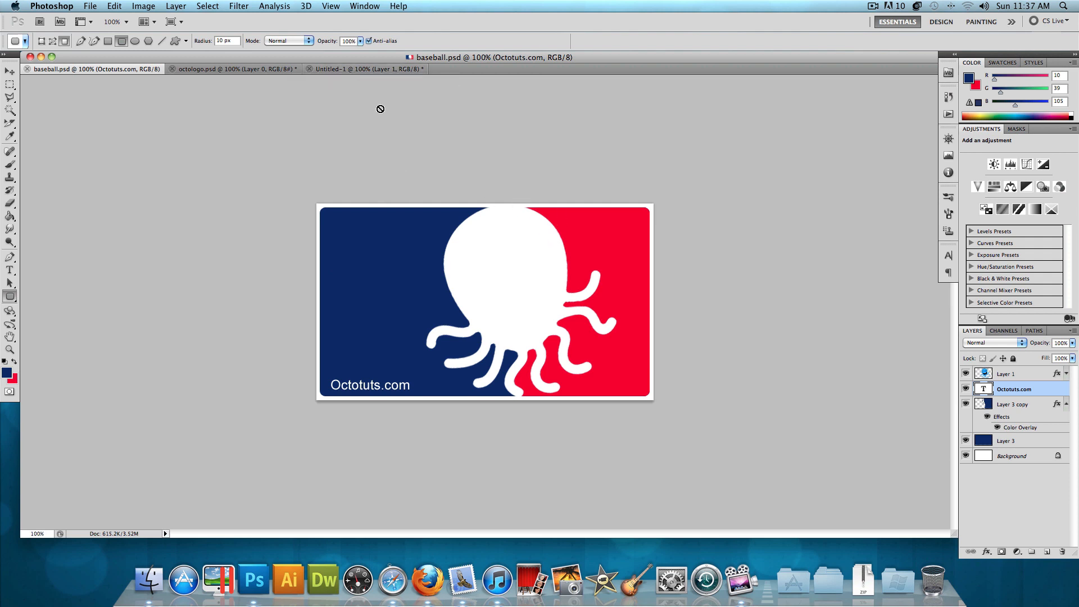
left_click(366, 69)
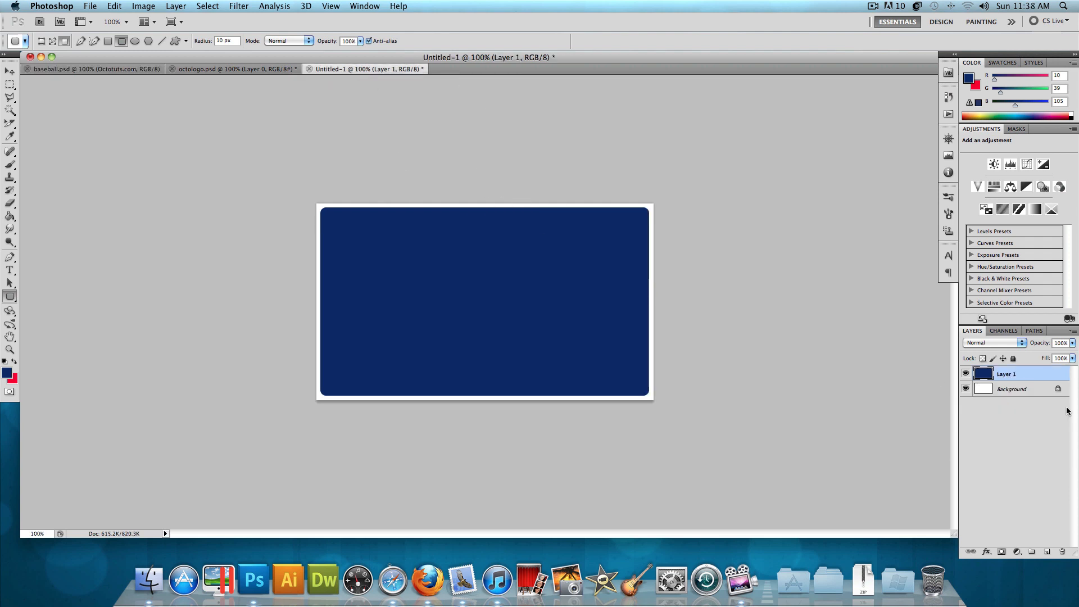
- Duplicate the navy rectangle layer and give the copy a #fa002d red Color Overlay
right_click(1008, 374)
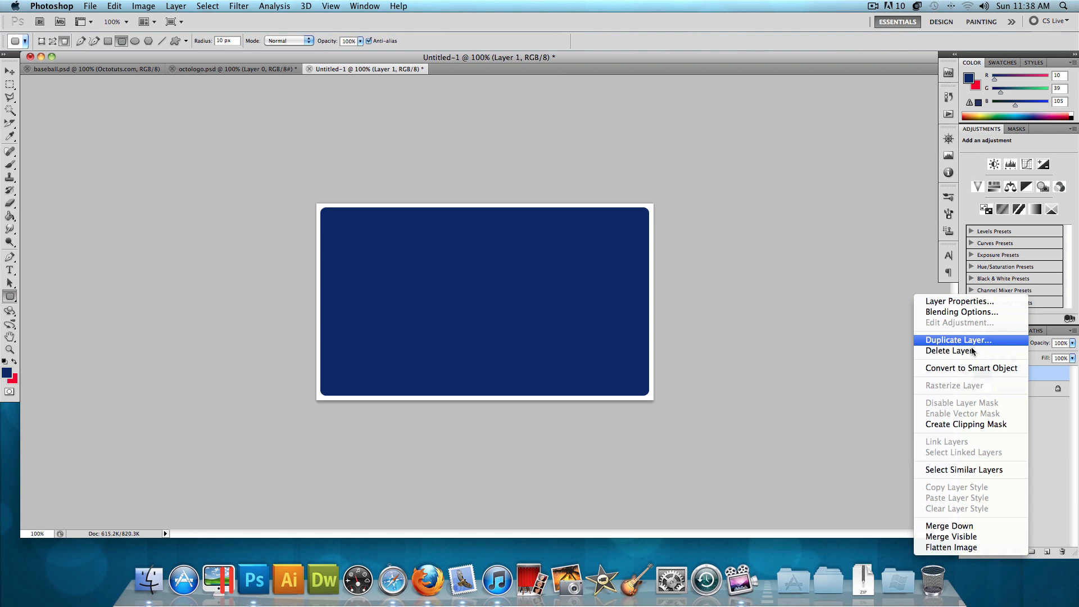
left_click(958, 340)
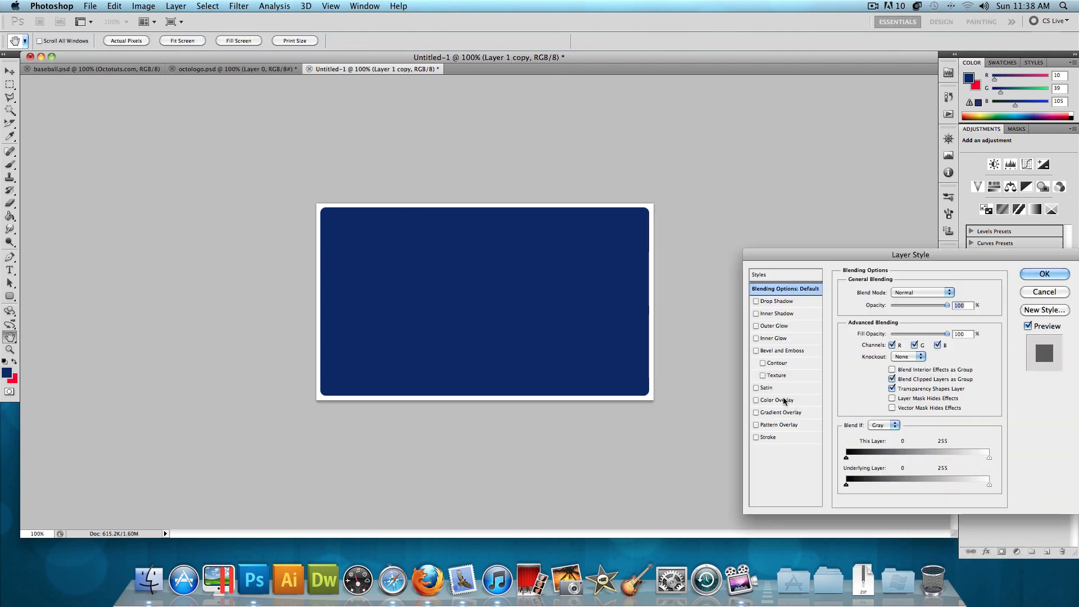
left_click(778, 401)
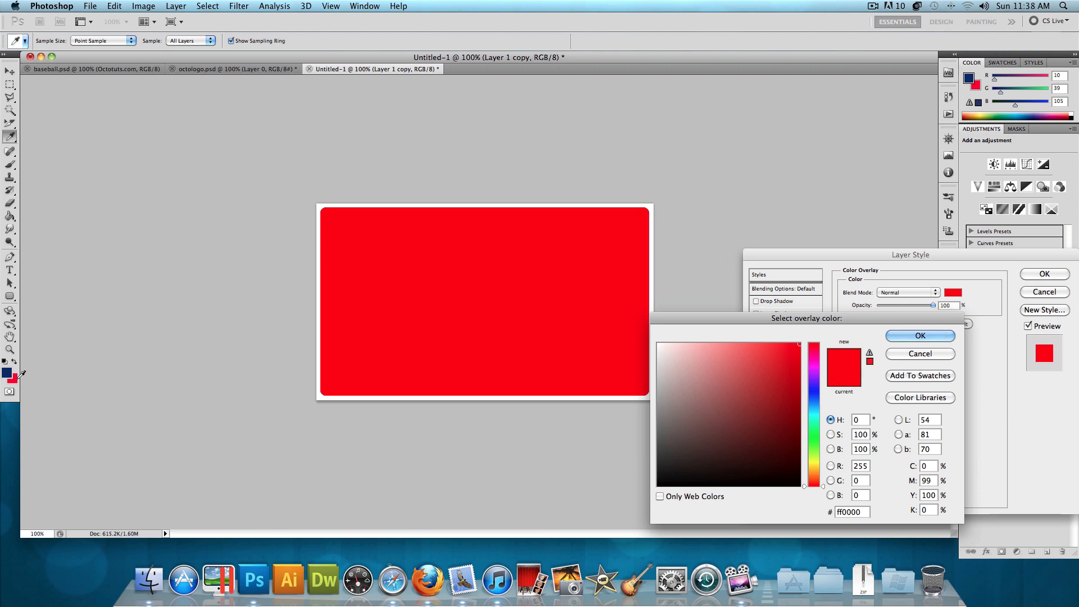
left_click(816, 347)
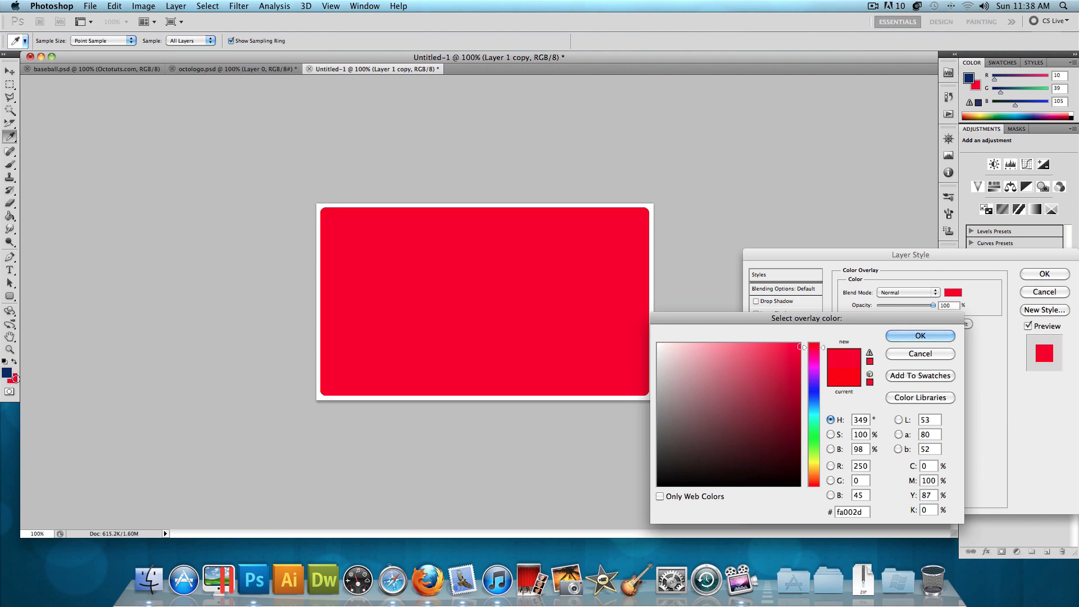
left_click(920, 335)
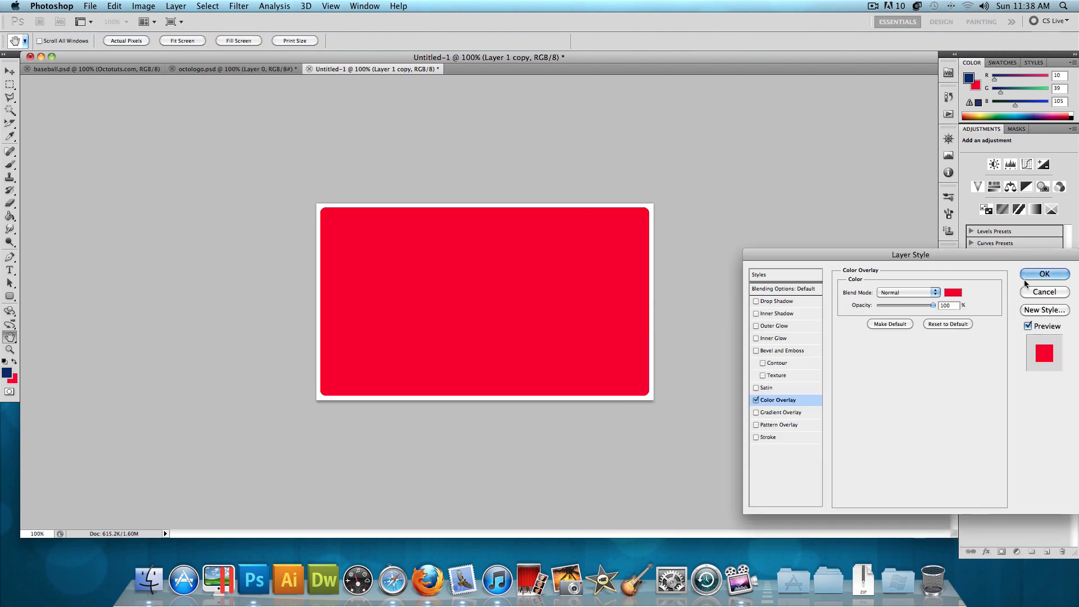
left_click(1045, 273)
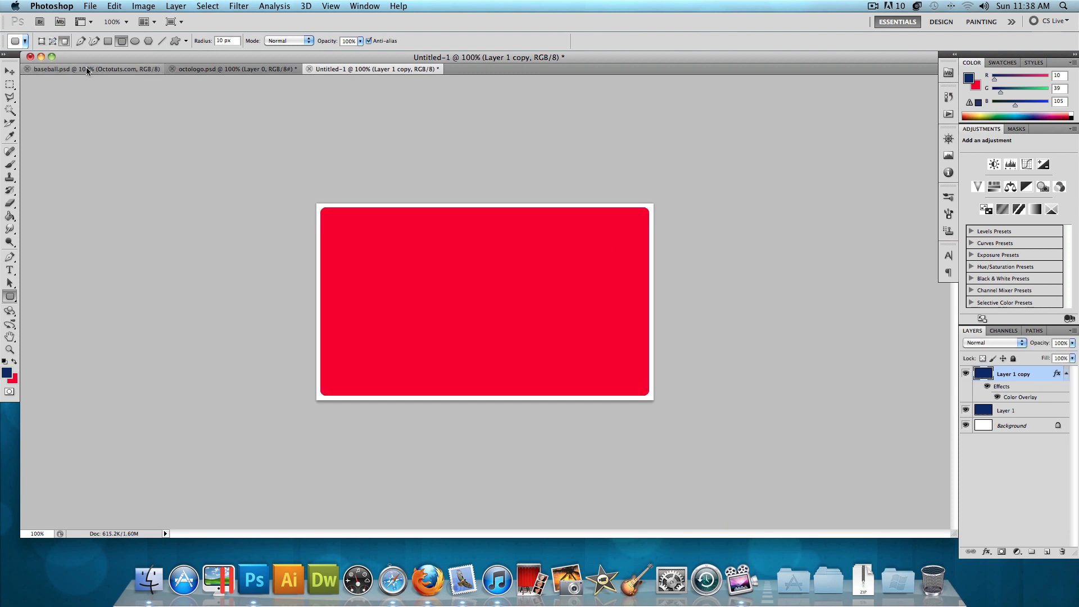
left_click(78, 69)
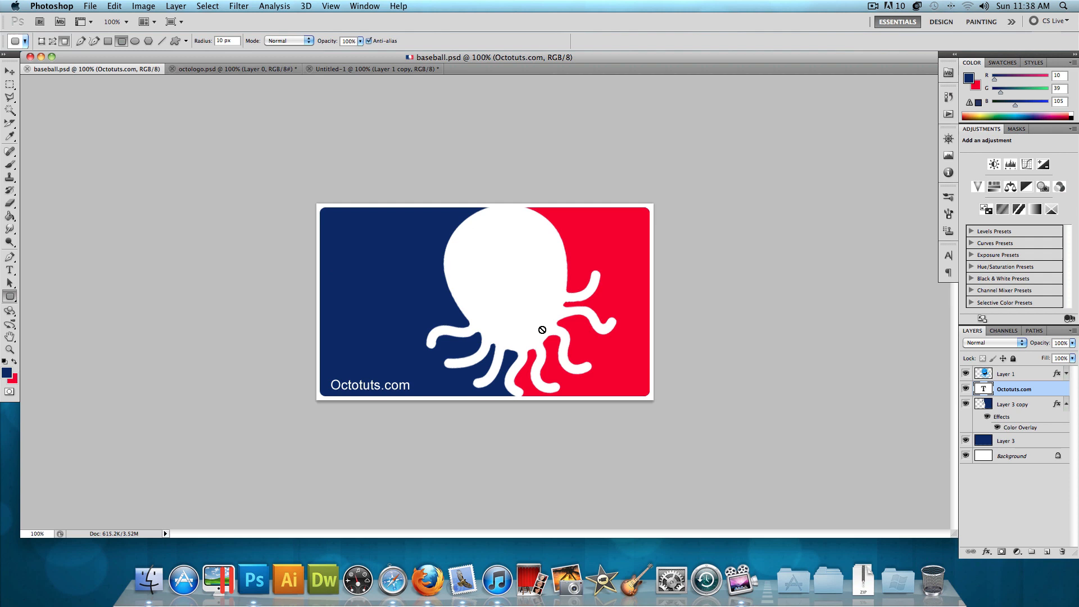
mouse_move(584, 330)
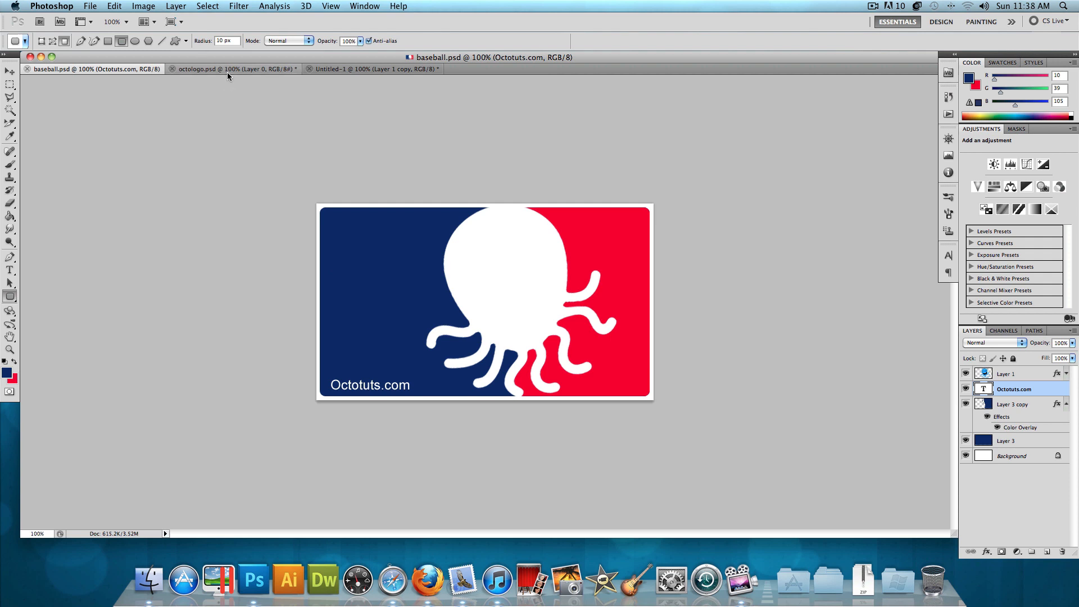
- Copy the octopus Layer 0 from octologo.psd into the Untitled-1 logo document
left_click(228, 72)
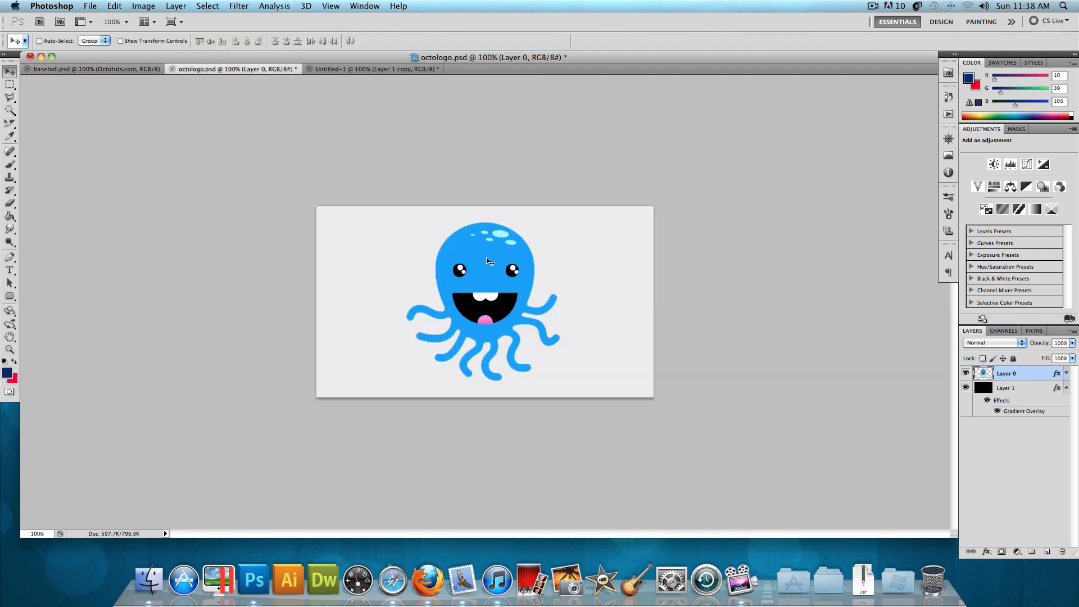
left_click(375, 68)
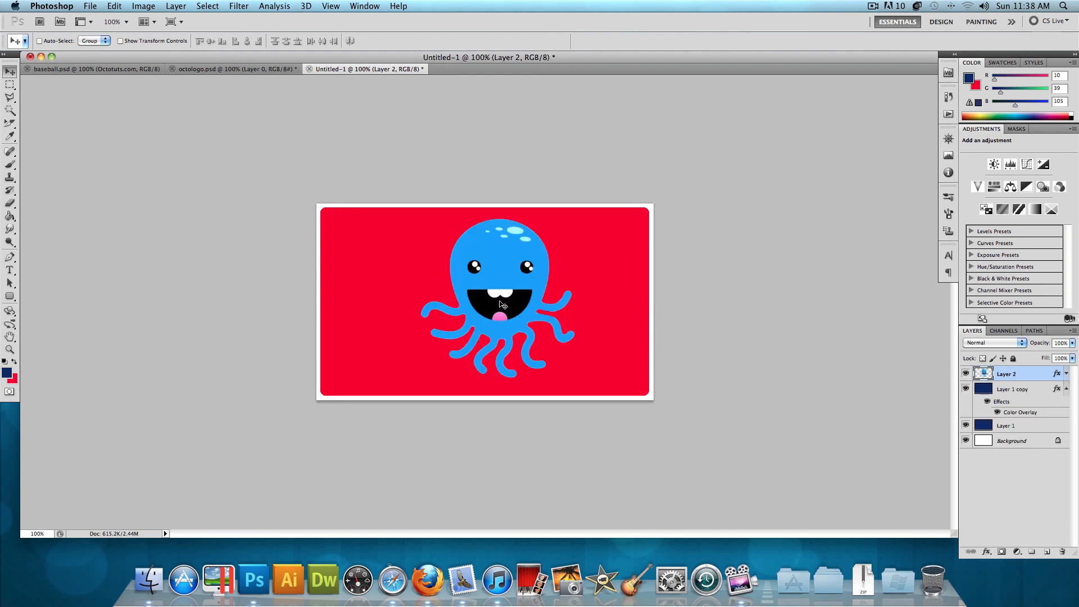
- Free-transform the octopus: scale it up about 120% and tilt it toward the right edge
key("cmd")
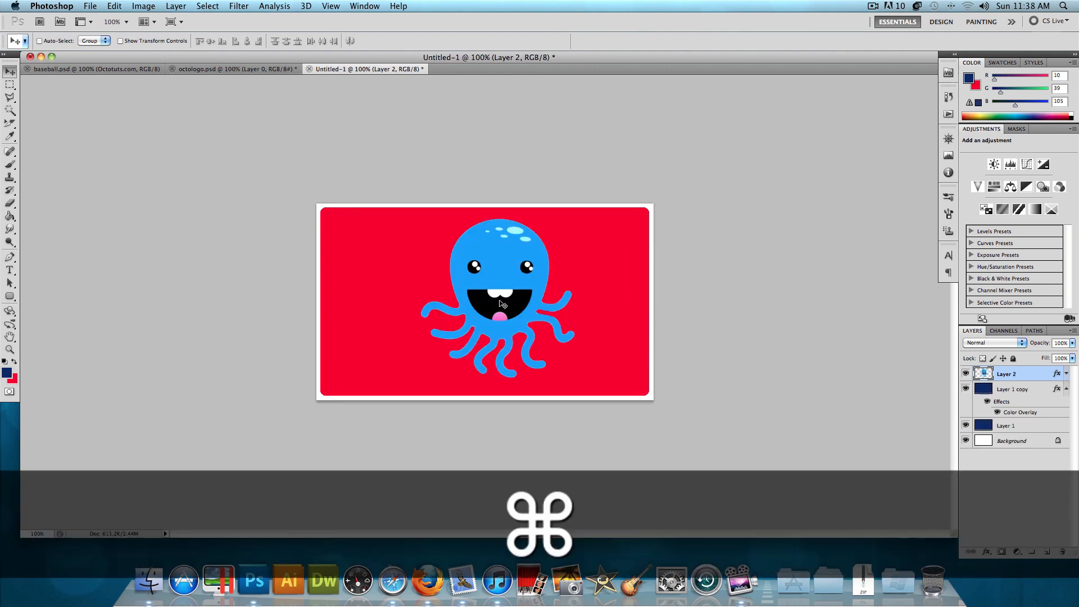
key("cmd+t")
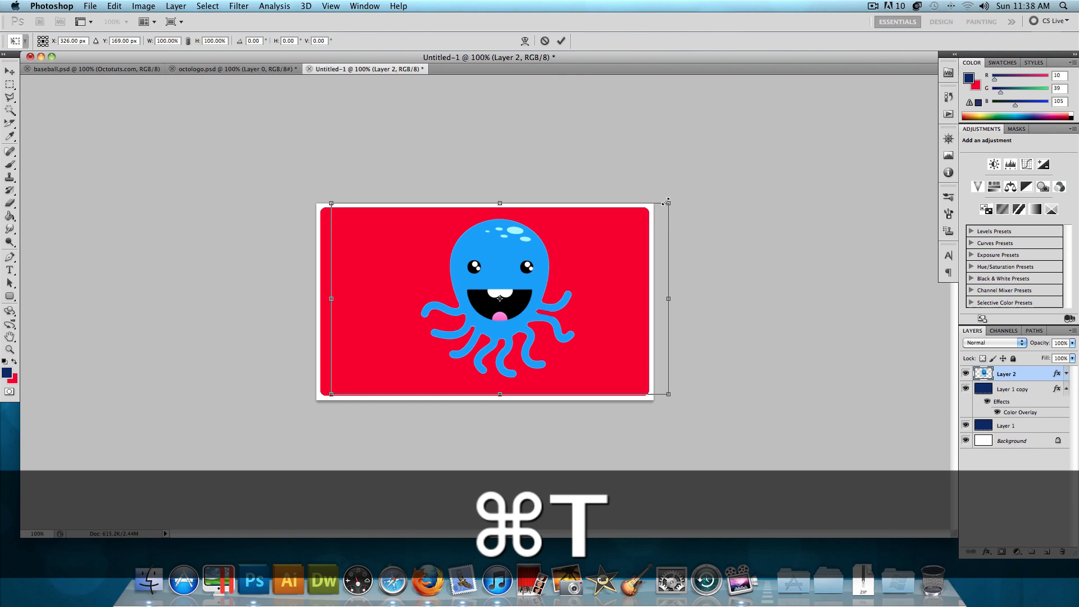
left_click_drag(665, 201, 734, 165)
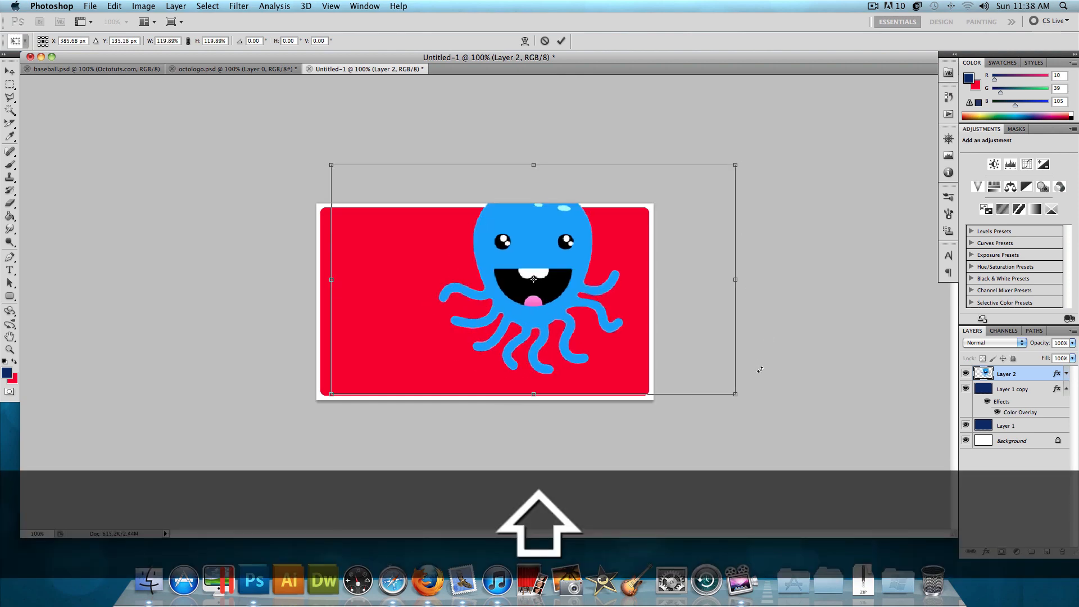
left_click_drag(734, 165, 700, 120)
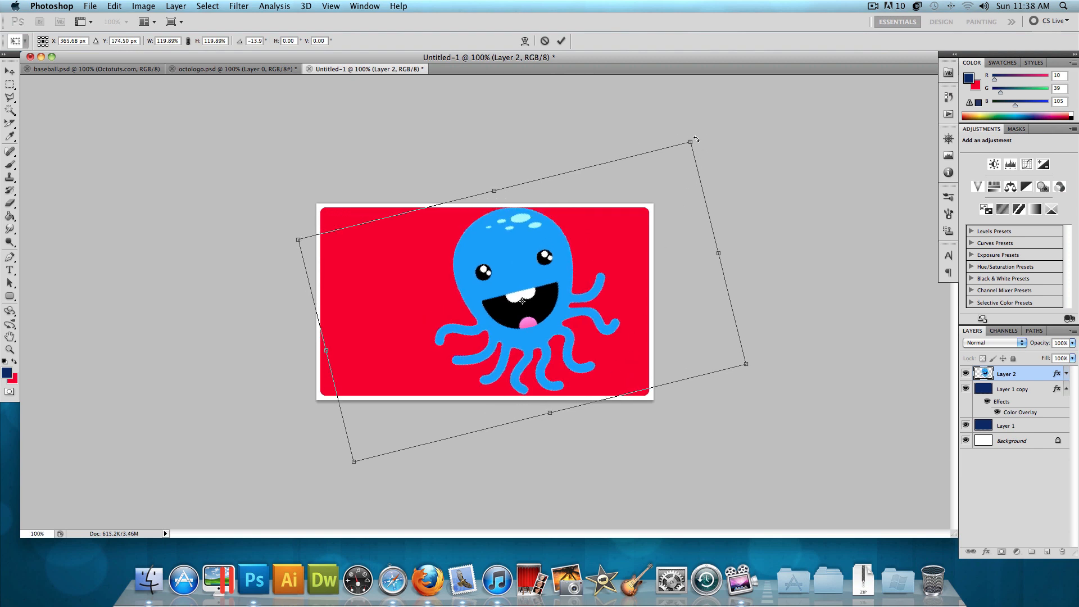
left_click_drag(694, 140, 695, 137)
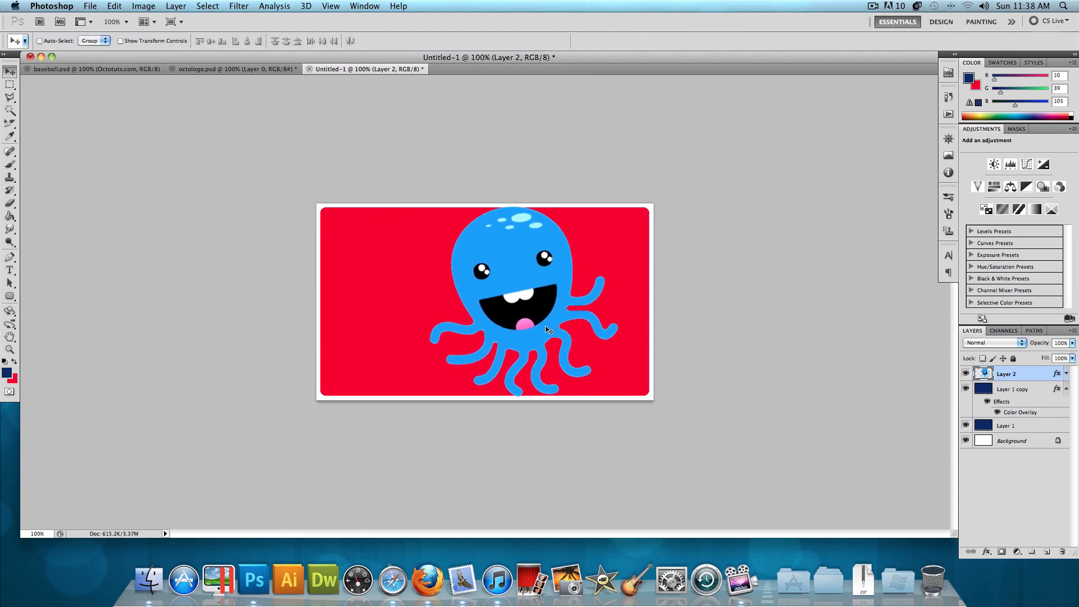
mouse_move(856, 341)
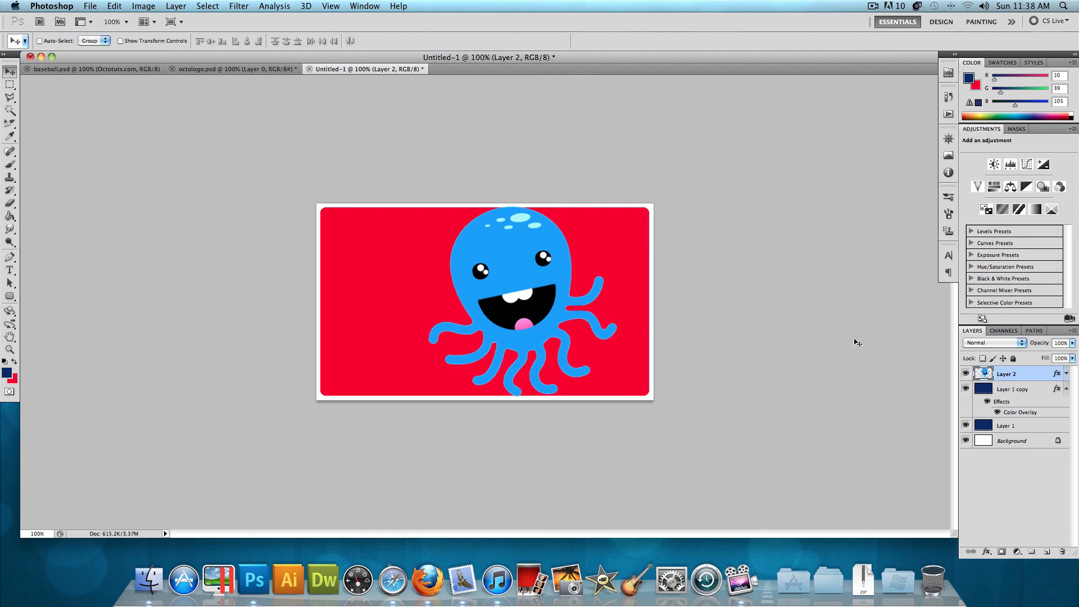
- Brush navy over the left half of Layer 1 copy so the background splits navy left, red right
left_click(1013, 389)
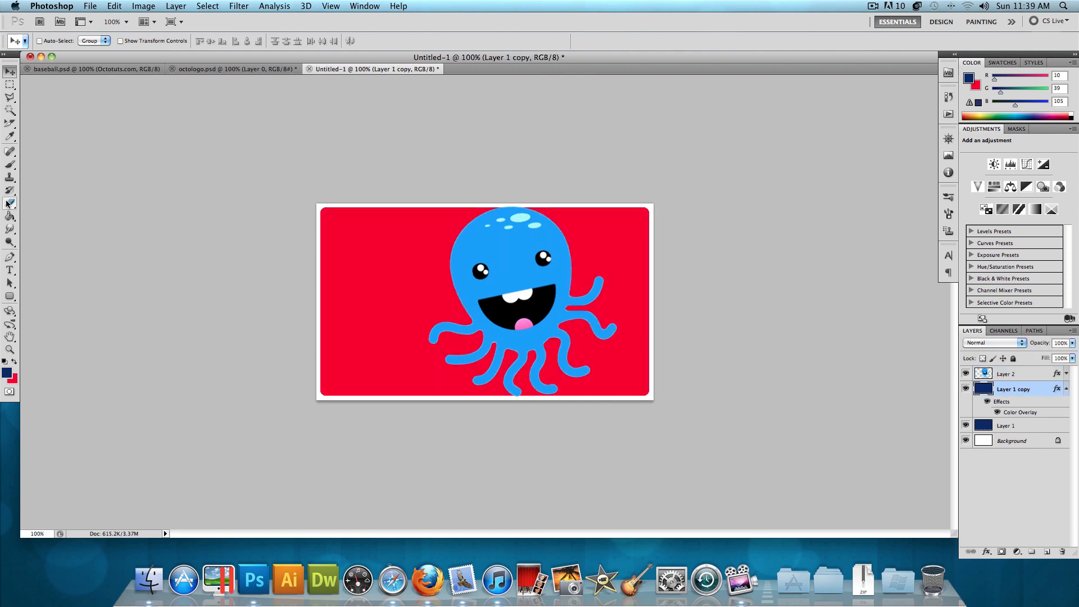
left_click(7, 202)
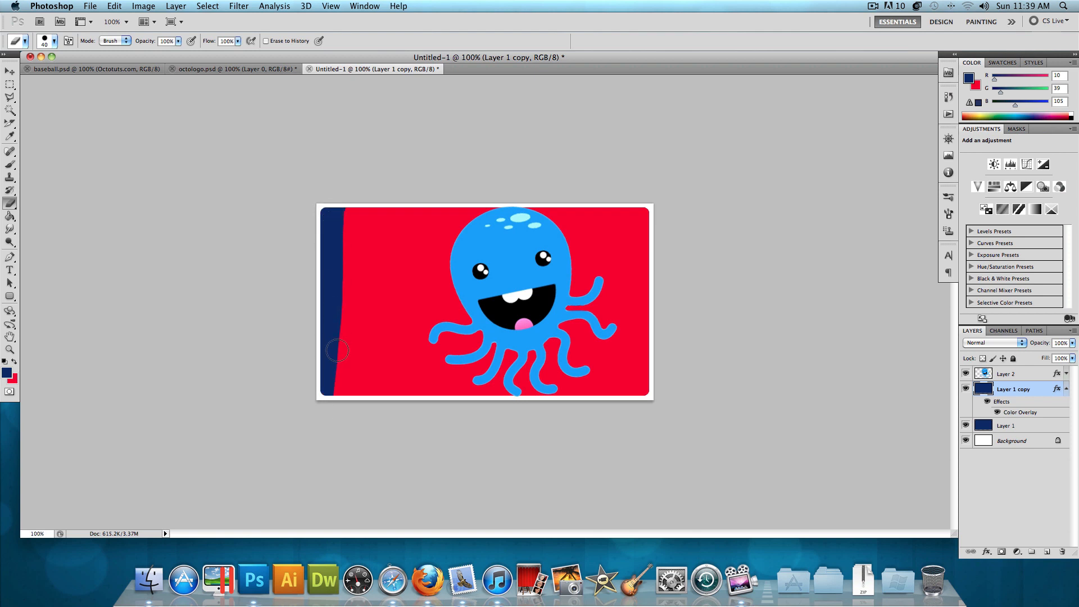
left_click_drag(337, 350, 490, 397)
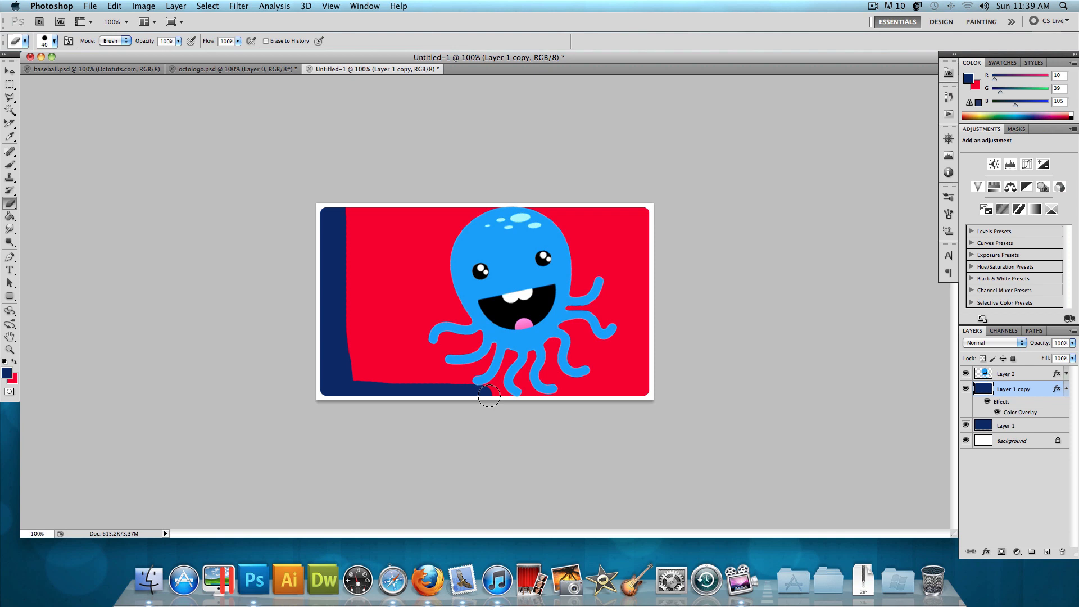
mouse_move(500, 393)
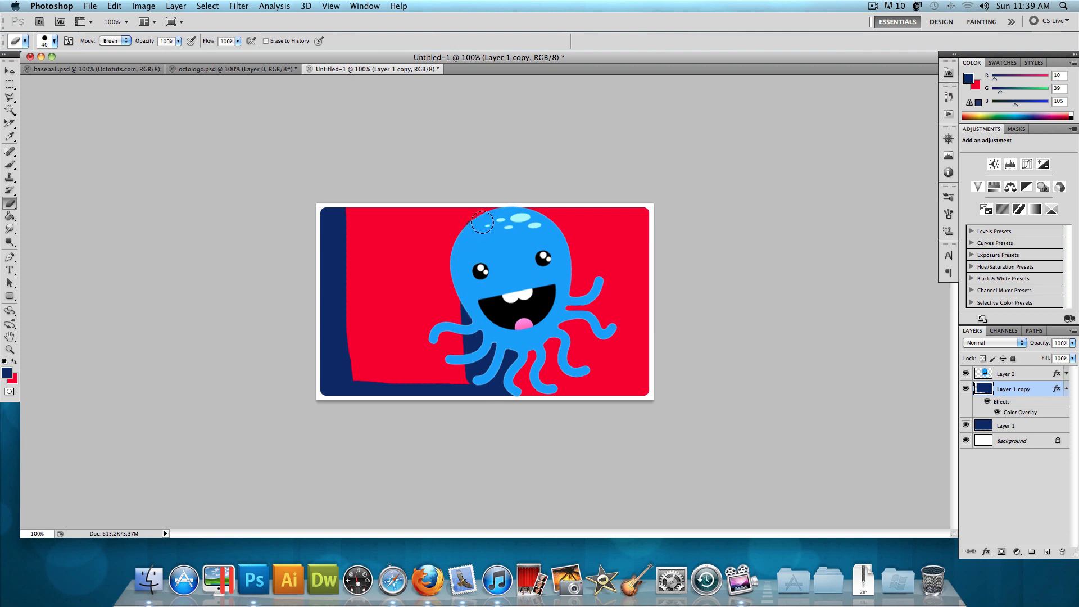
left_click_drag(482, 221, 422, 379)
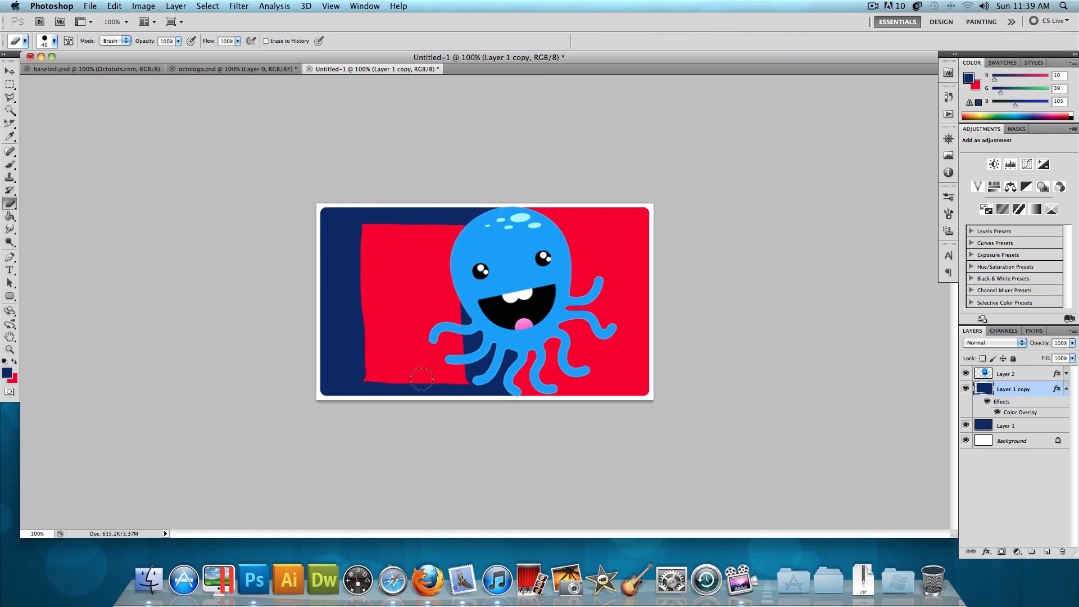
left_click_drag(422, 379, 364, 243)
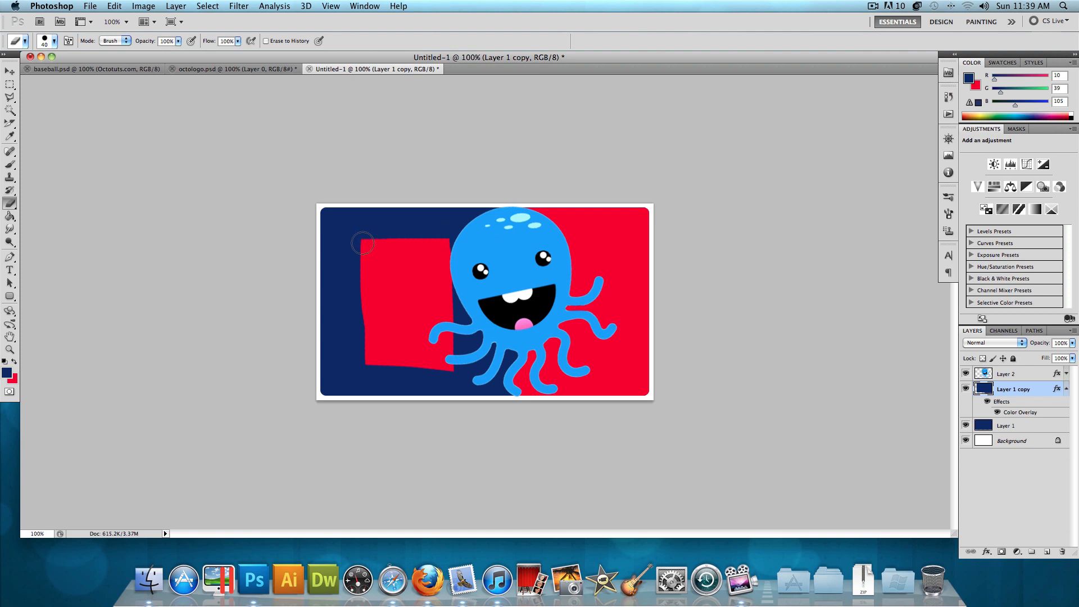
left_click_drag(363, 242, 438, 238)
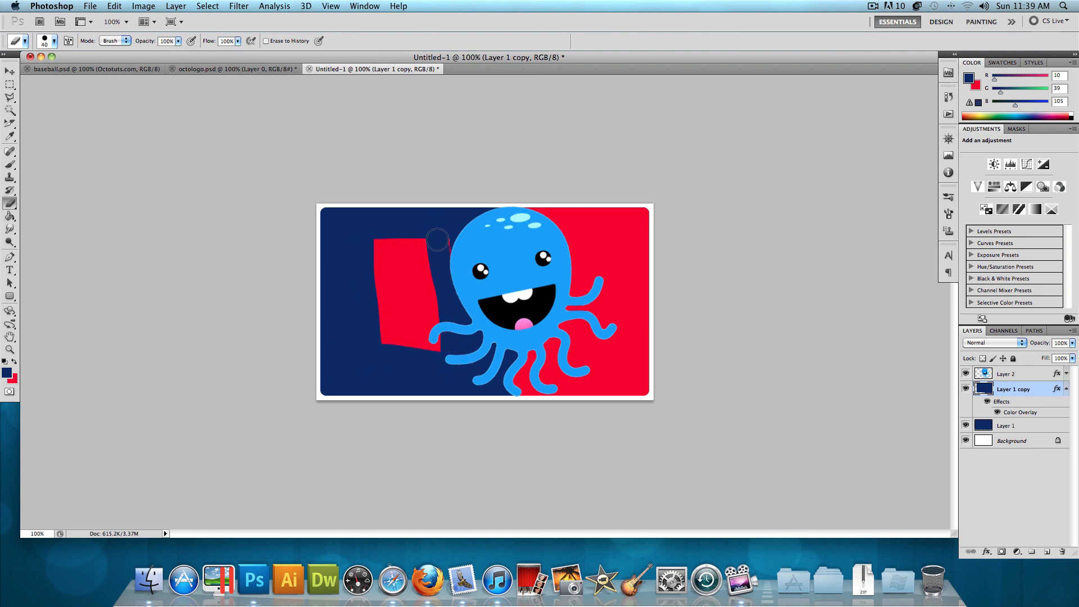
left_click_drag(437, 238, 381, 299)
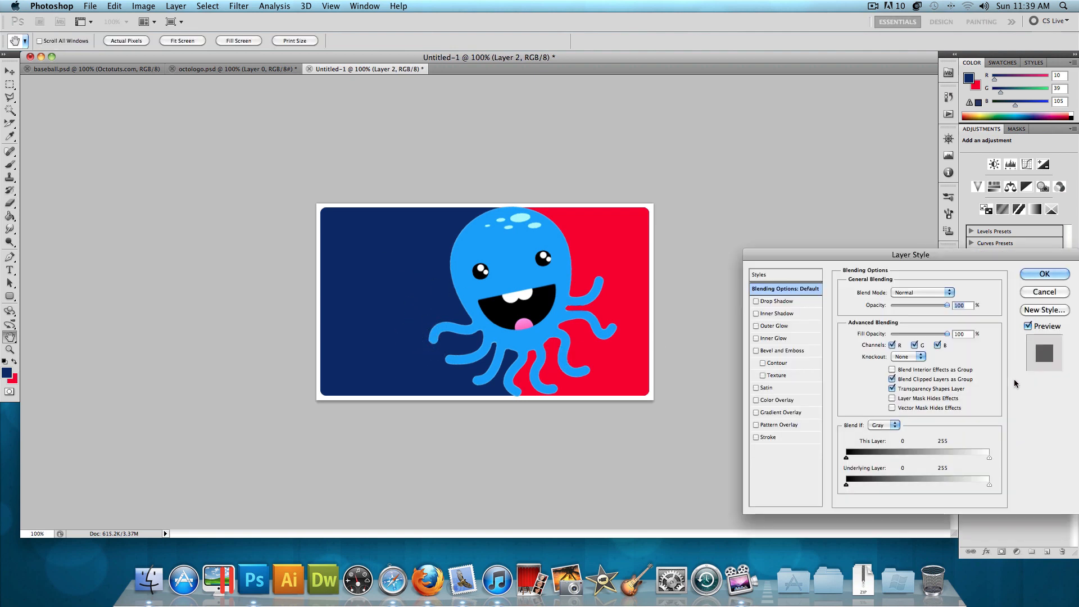
- Give the octopus layer a white Color Overlay, turning it into a solid white silhouette
left_click(778, 400)
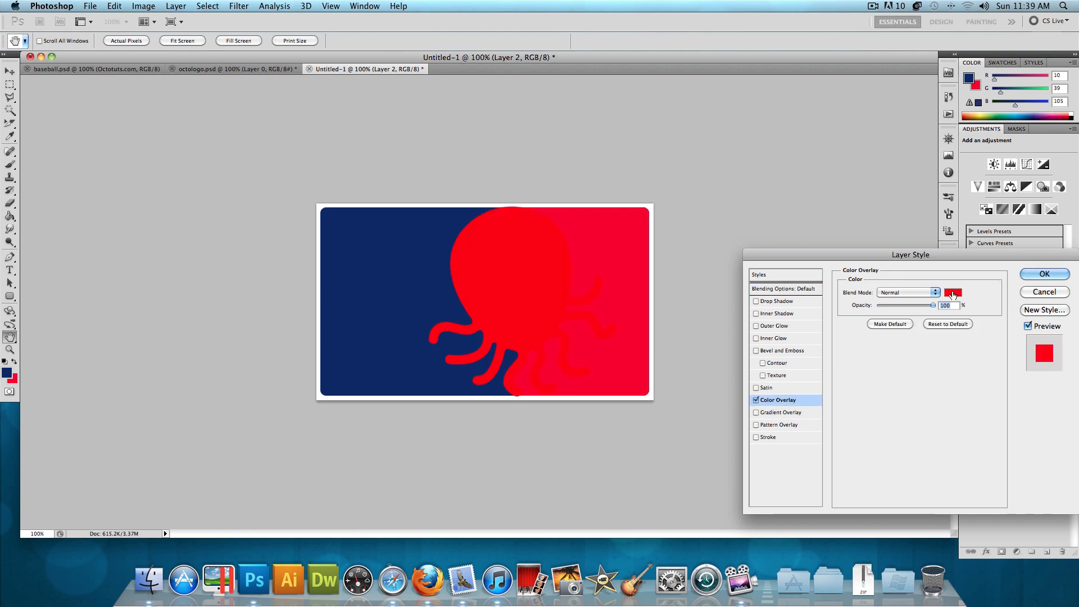
left_click(954, 292)
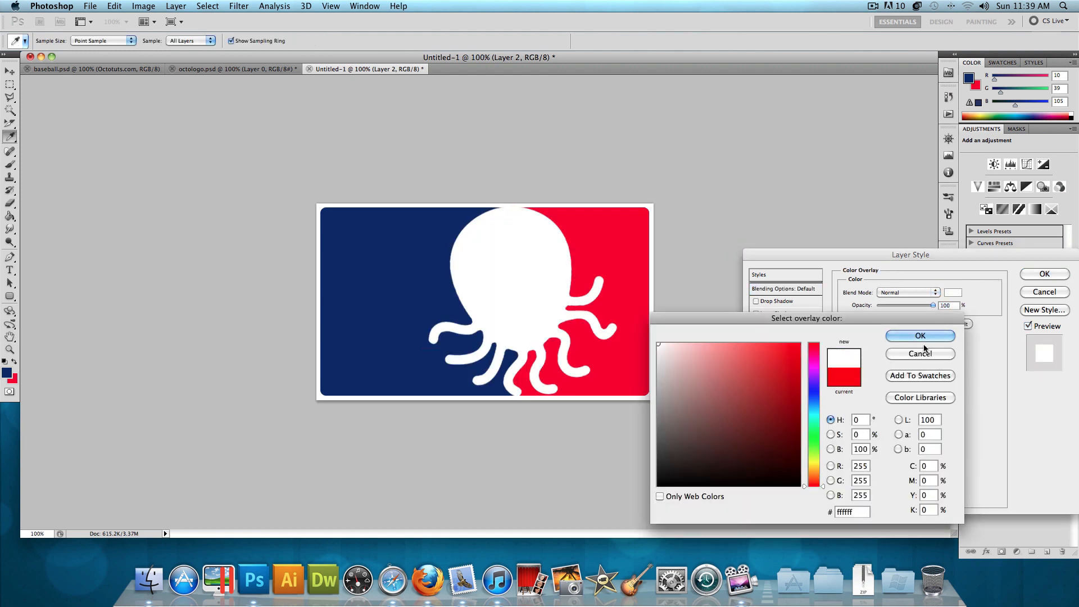
left_click(919, 335)
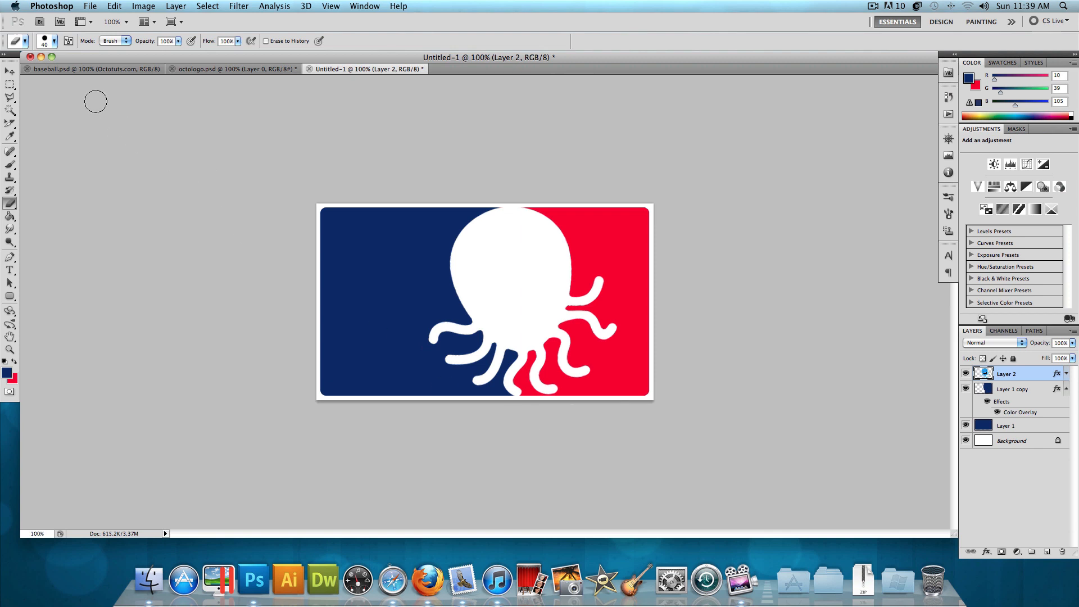
left_click(73, 70)
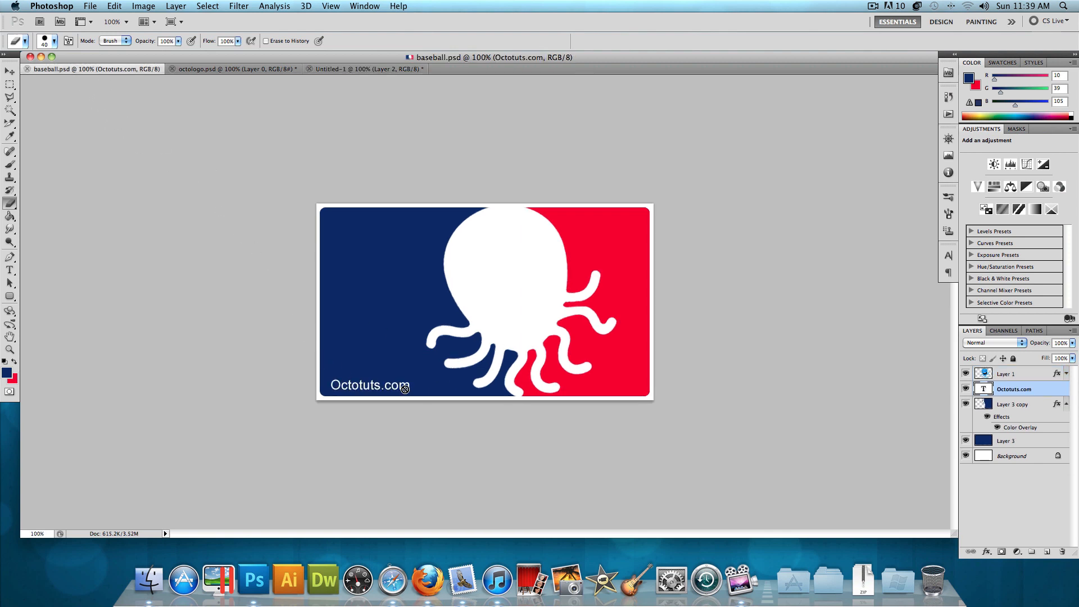
mouse_move(378, 95)
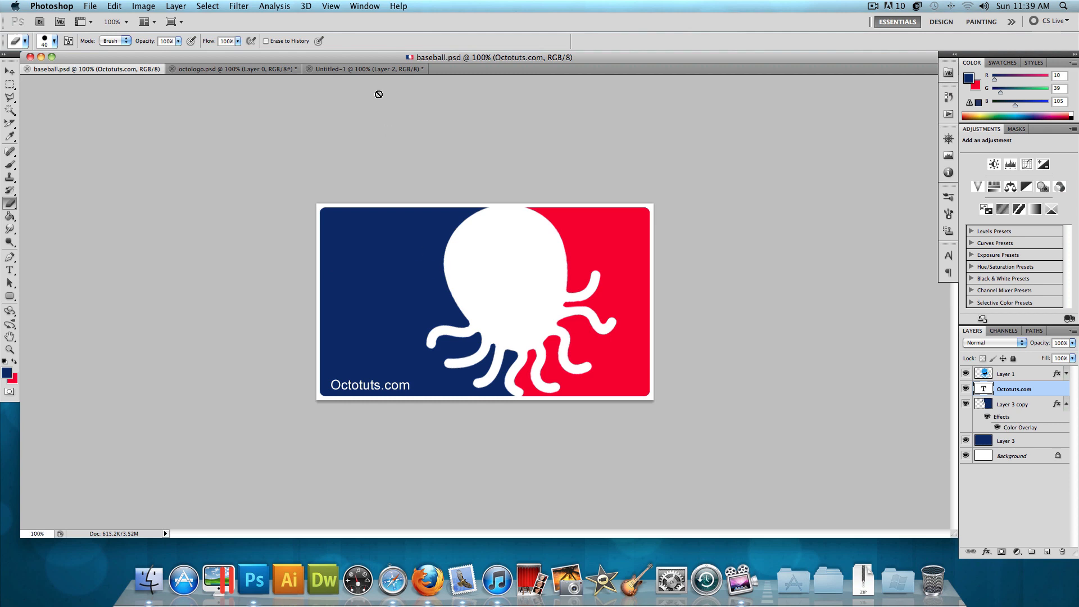
left_click(364, 68)
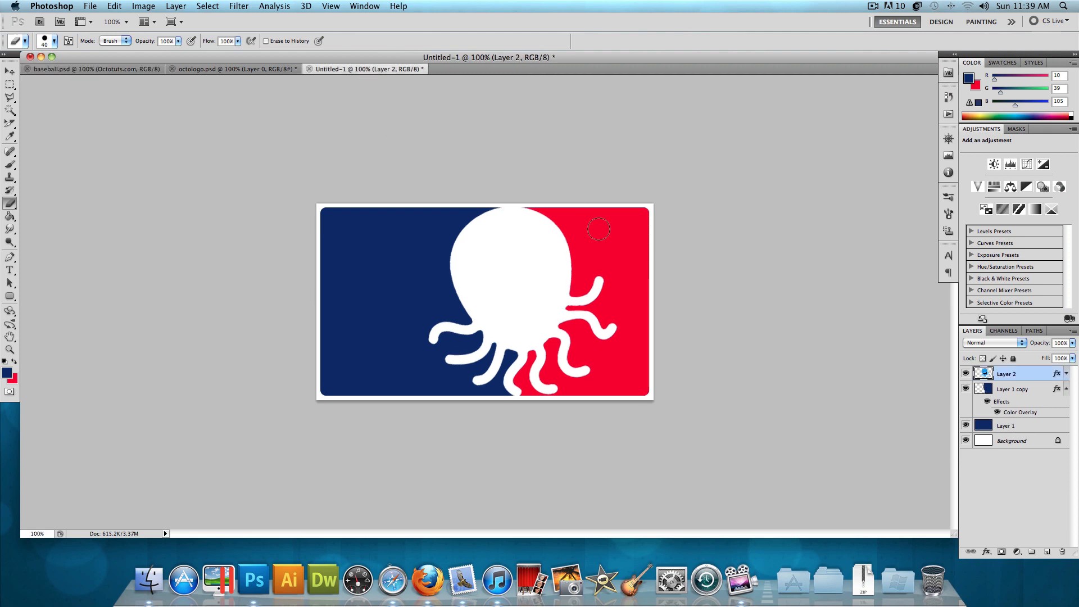
mouse_move(468, 268)
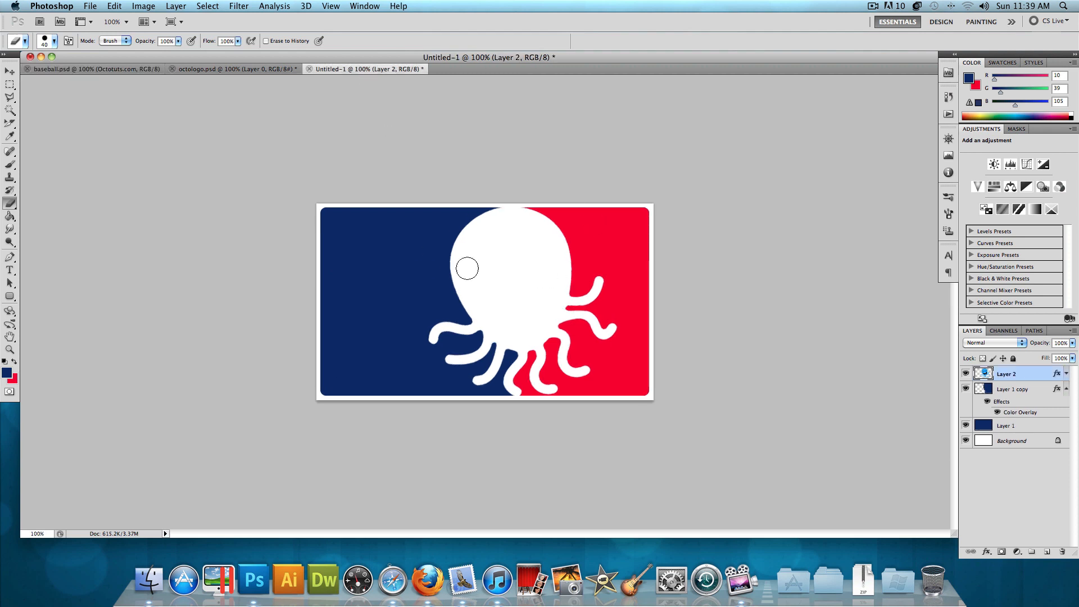